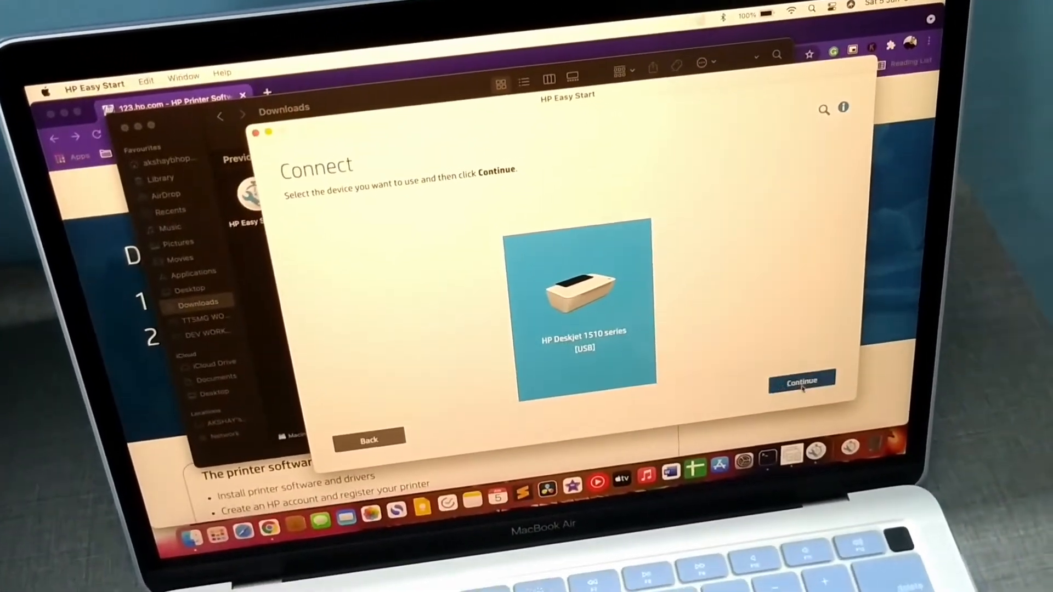
Continue with the HP Deskjet 1510 series [USB] selected on the Connect screen.
{"action": "left_click", "coordinate": [801, 382]}
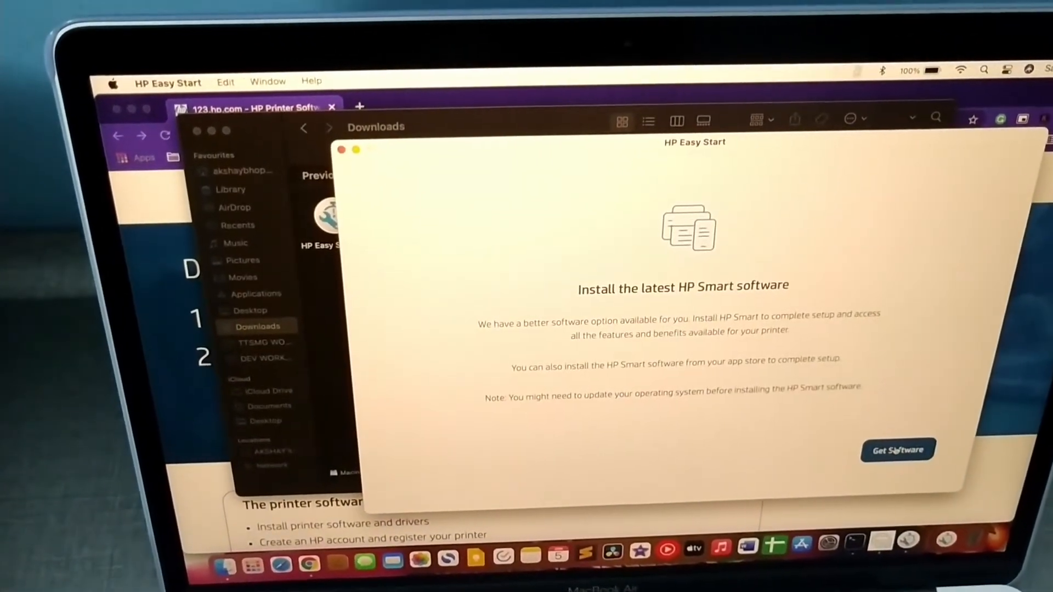
Accept the Get Software offer for the latest HP Smart app.
{"action": "left_click", "coordinate": [898, 450]}
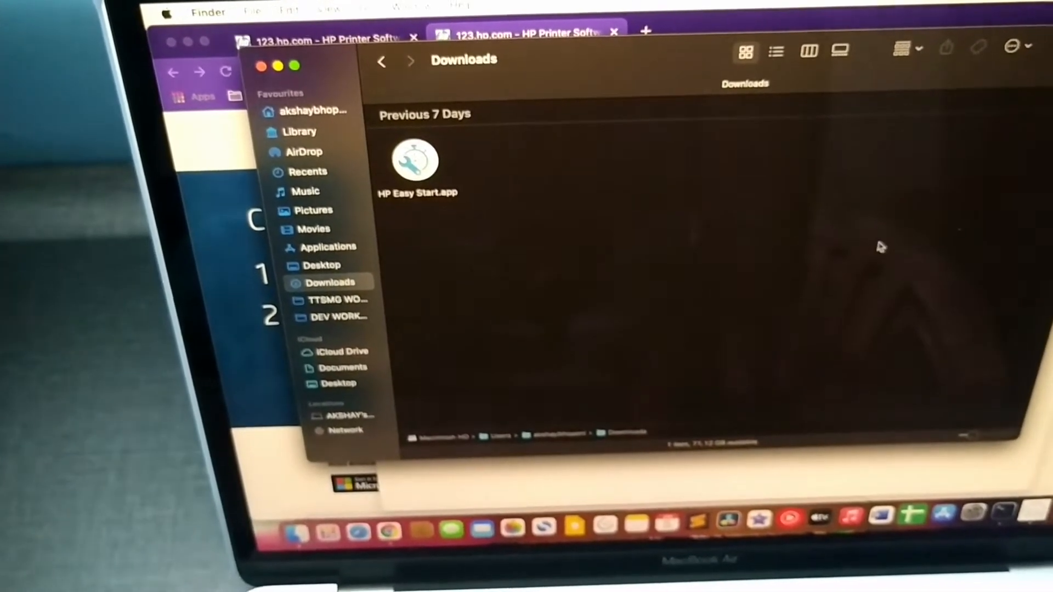
Launch HP Smart from Downloads and view its Printers page reporting no printer found.
{"action": "double_click", "coordinate": [415, 161]}
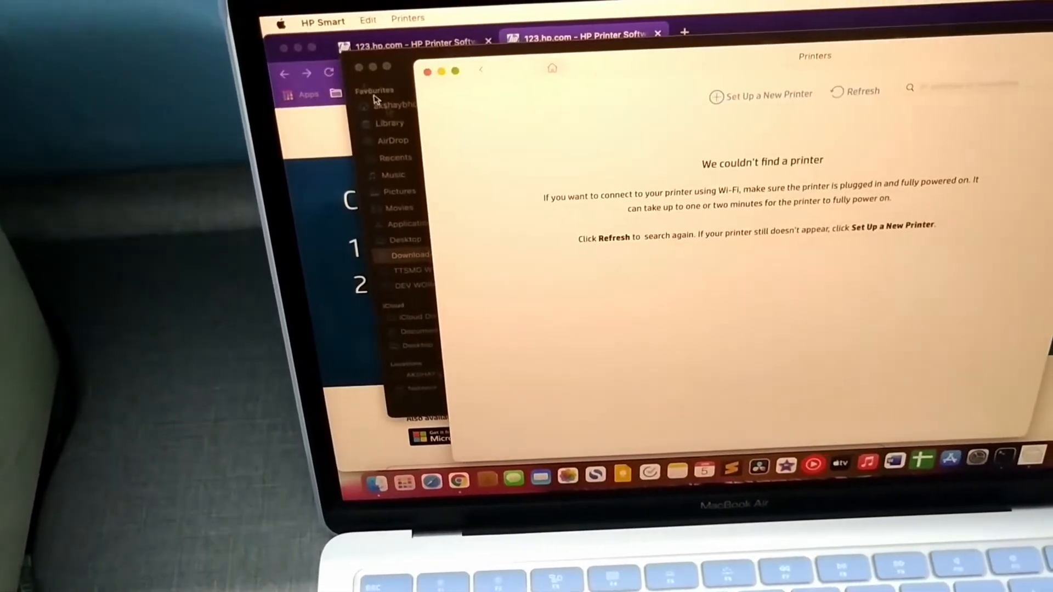
{"action": "left_click", "coordinate": [282, 22]}
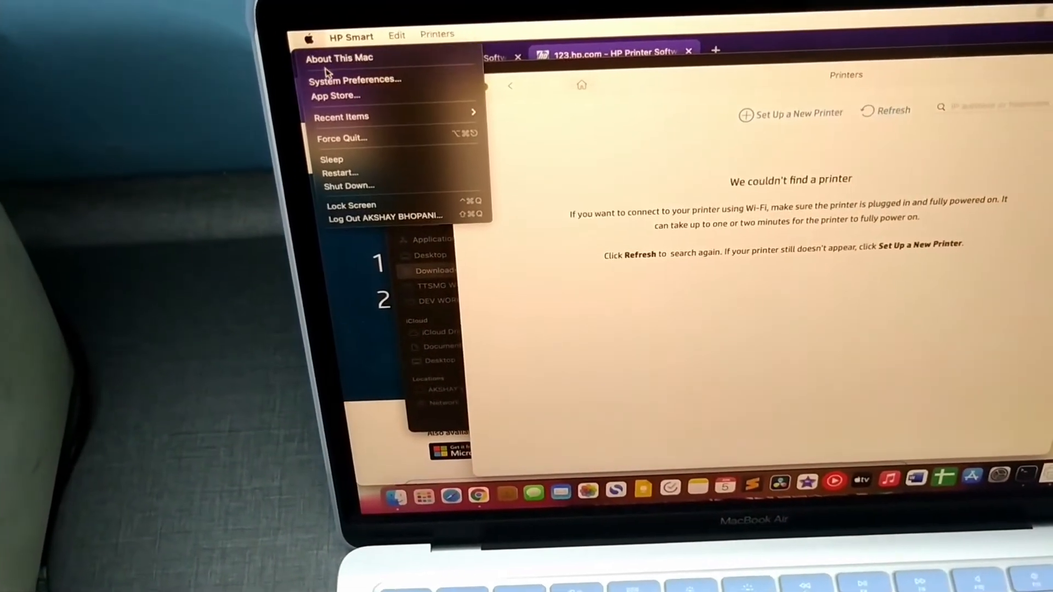
Go from the Apple menu into System Preferences' Printers & Scanners pane.
{"action": "left_click", "coordinate": [354, 79]}
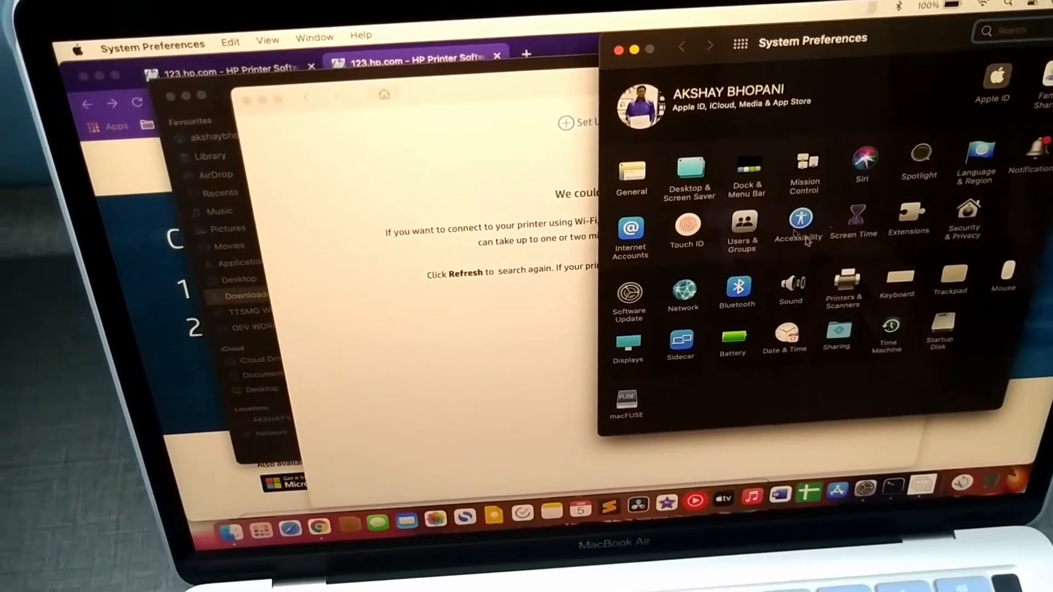
{"action": "left_click", "coordinate": [842, 282]}
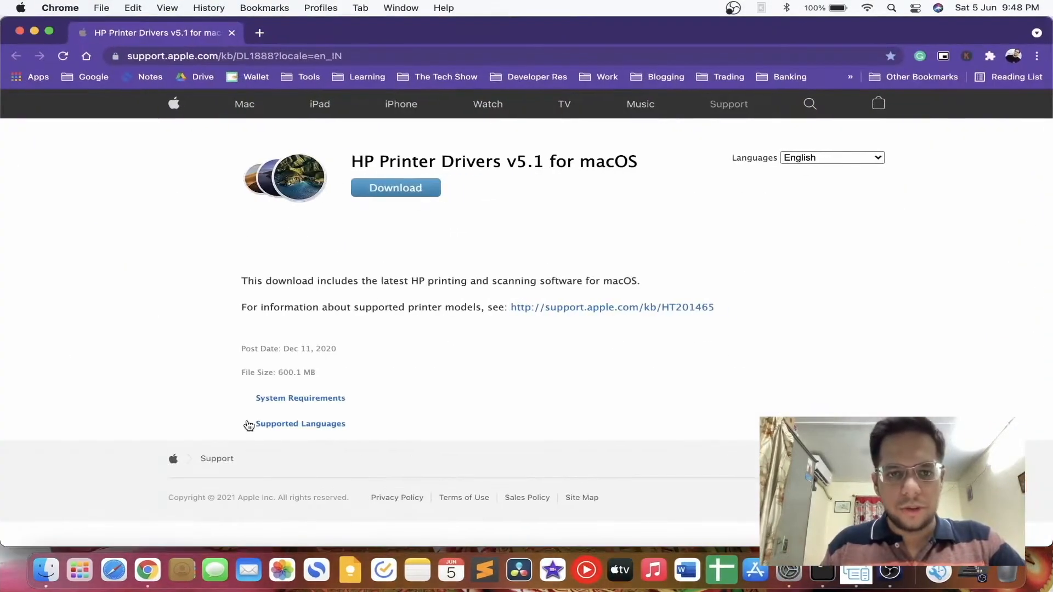
{"action": "mouse_move", "coordinate": [450, 222]}
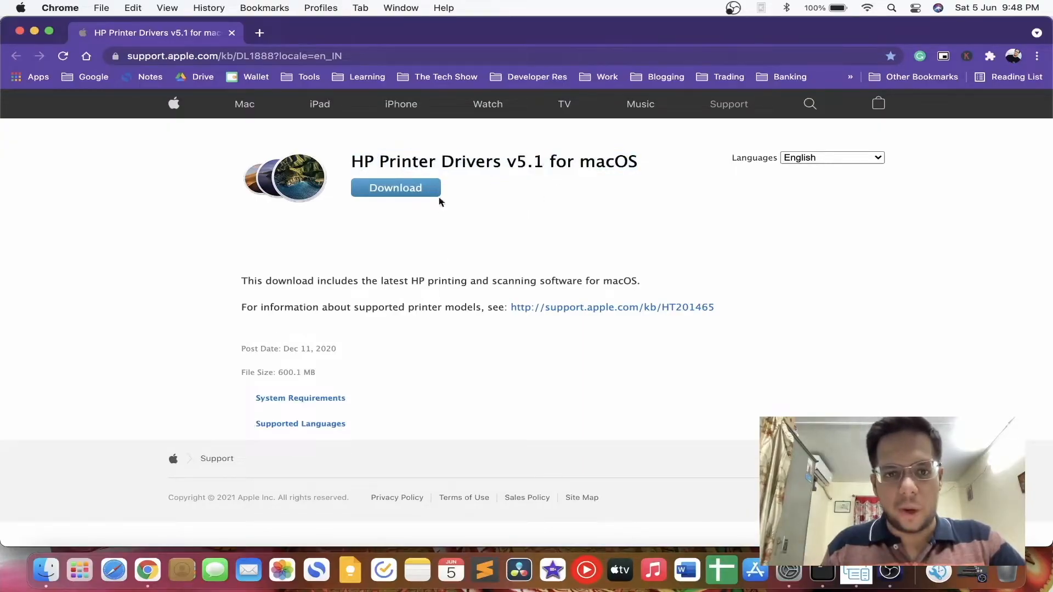
Download HewlettPackardPrinterDrivers.dmg from Apple's support page, saving it to Documents.
{"action": "left_click", "coordinate": [395, 188]}
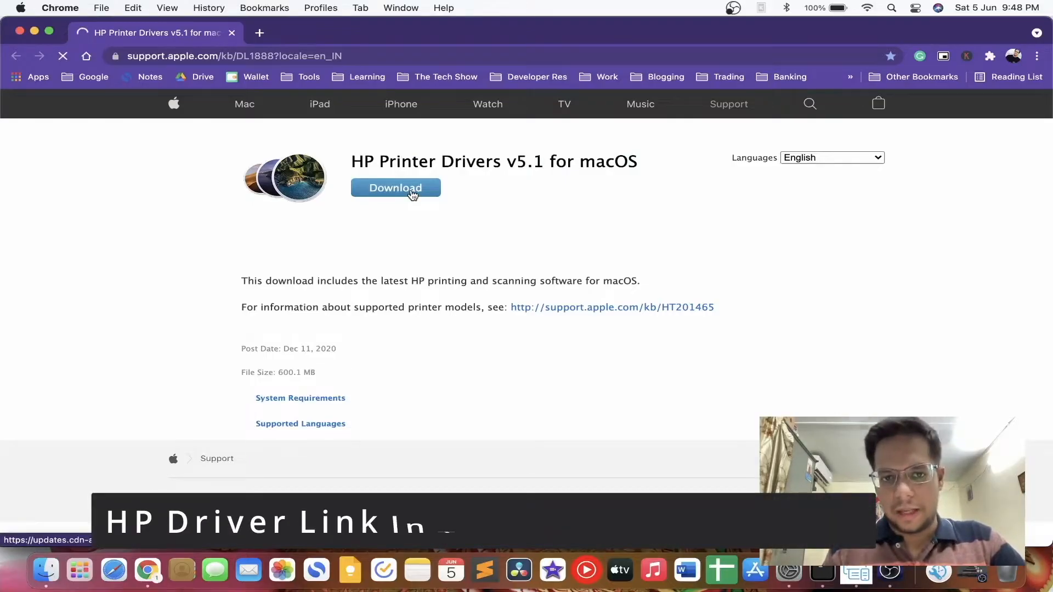
{"action": "left_click", "coordinate": [395, 188]}
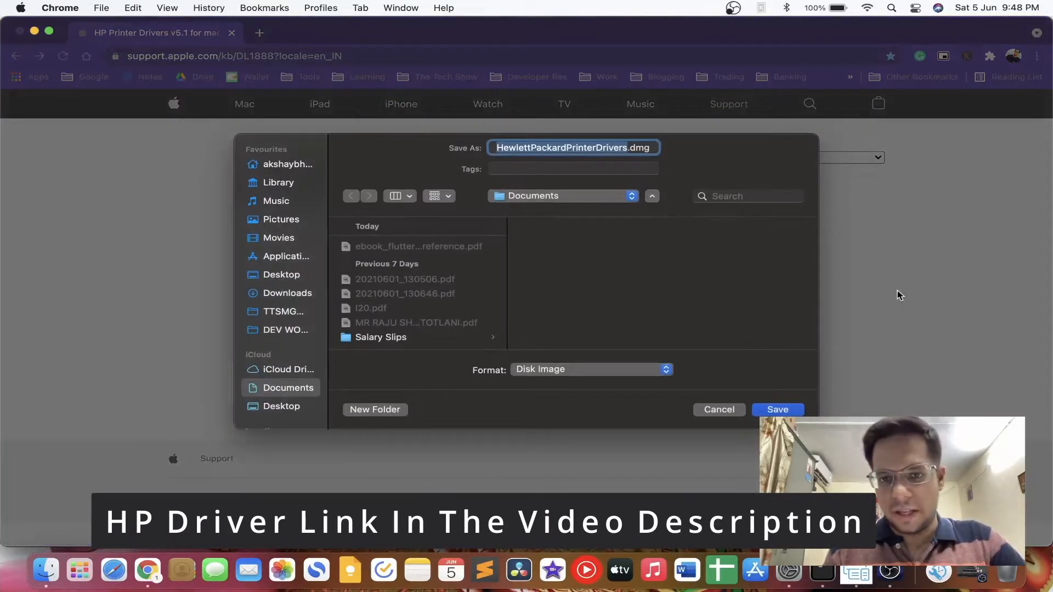
{"action": "left_click", "coordinate": [777, 409]}
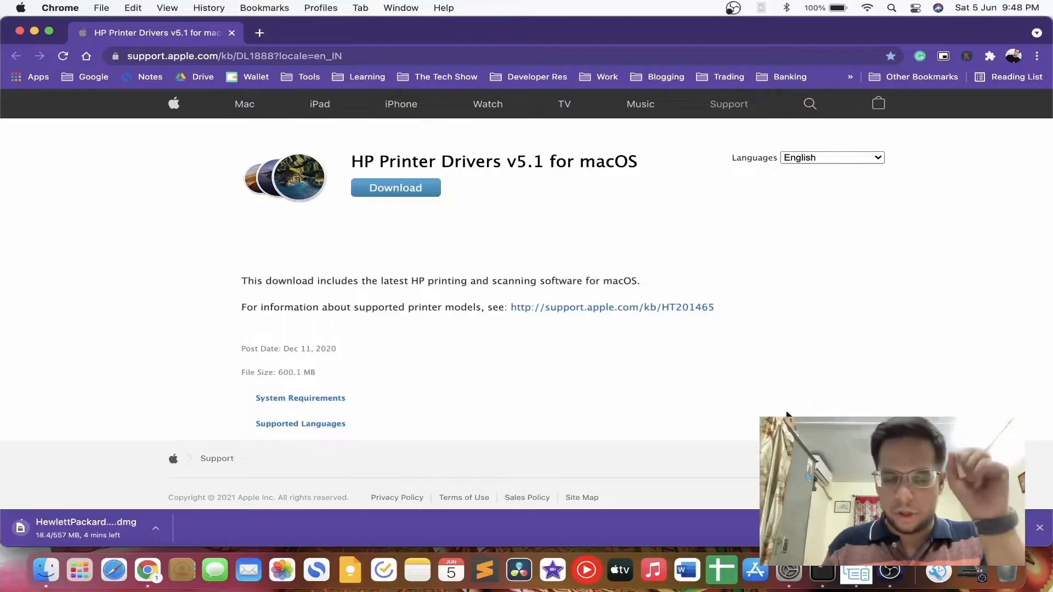
{"action": "mouse_move", "coordinate": [79, 571]}
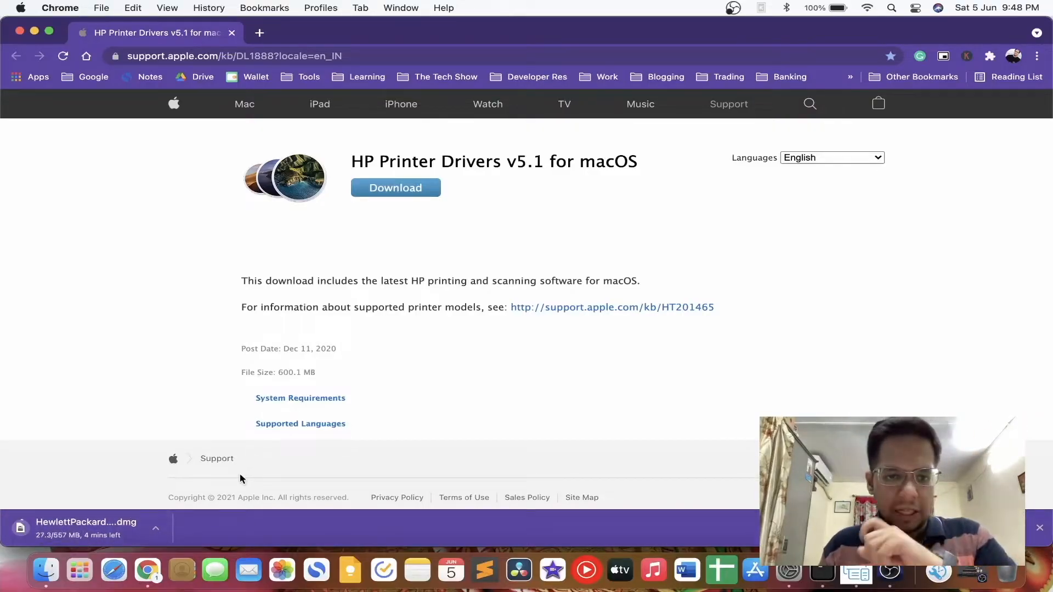
In Printers & Scanners, reset the printing system holding the offline HP Deskjet 1510.
{"action": "left_click", "coordinate": [20, 8]}
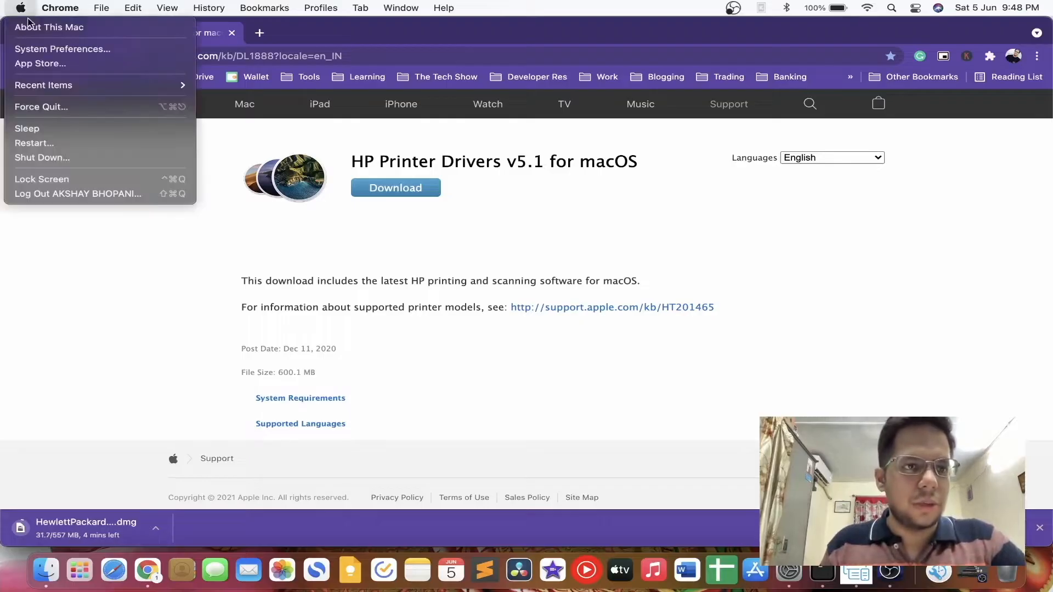
{"action": "left_click", "coordinate": [62, 49]}
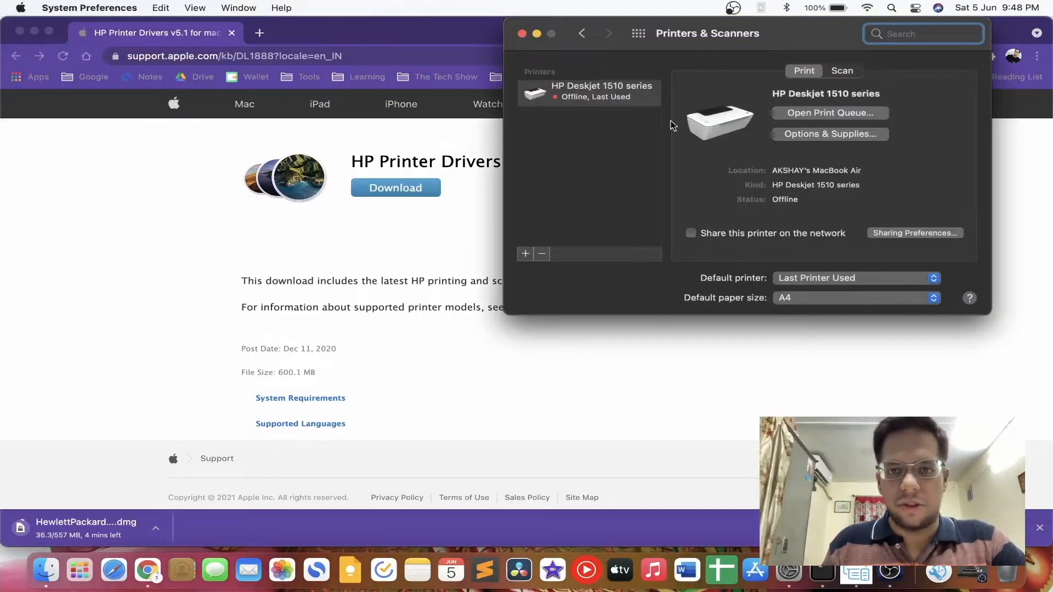
{"action": "mouse_move", "coordinate": [590, 101]}
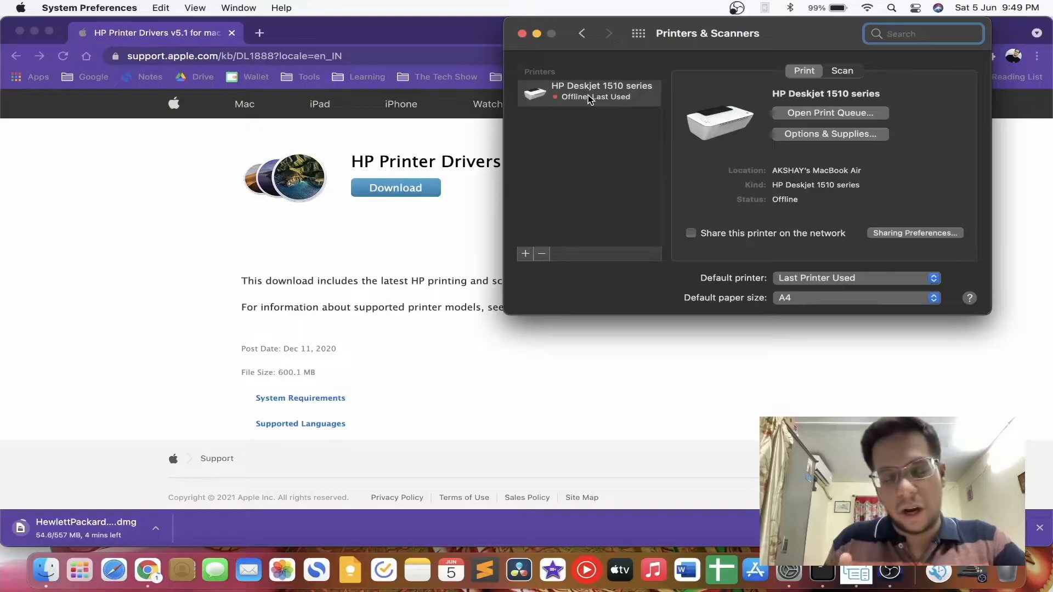
{"action": "right_click", "coordinate": [588, 91]}
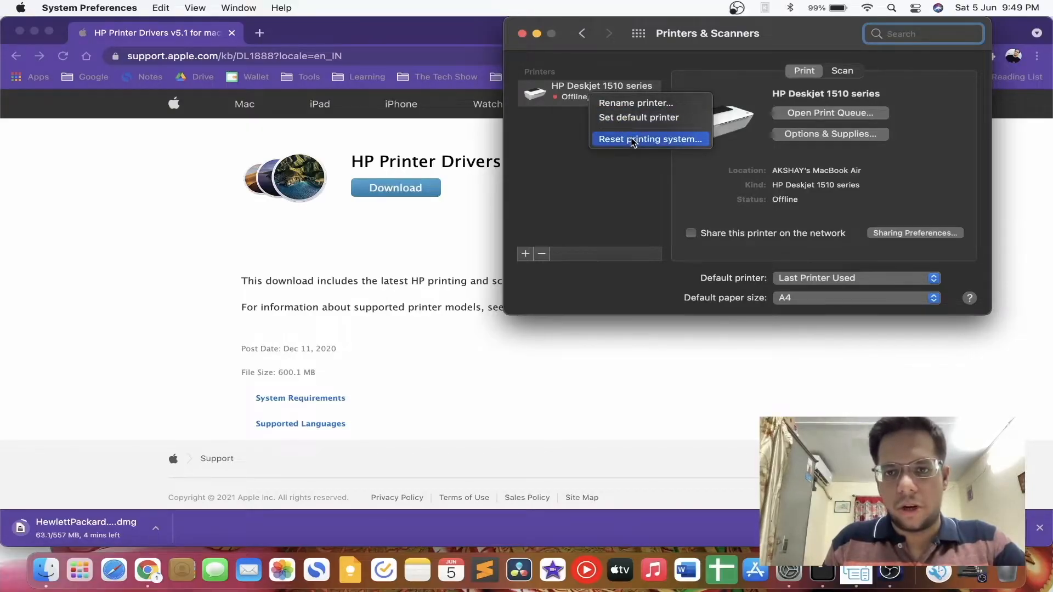
{"action": "left_click", "coordinate": [648, 140]}
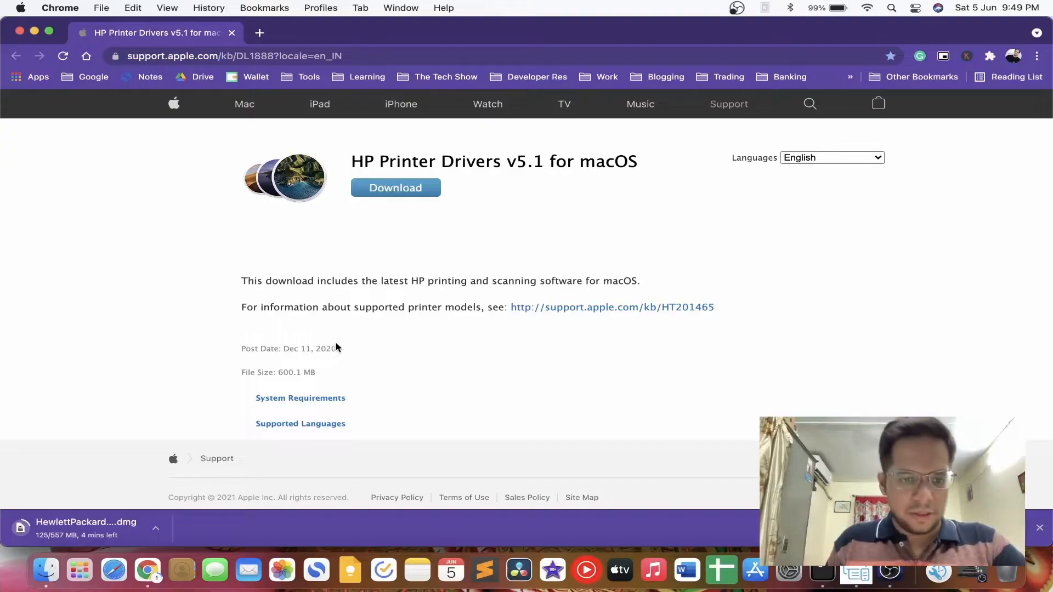
Cancel the HP driver download in Chrome and return to Printers & Scanners, now empty.
{"action": "left_click", "coordinate": [155, 528]}
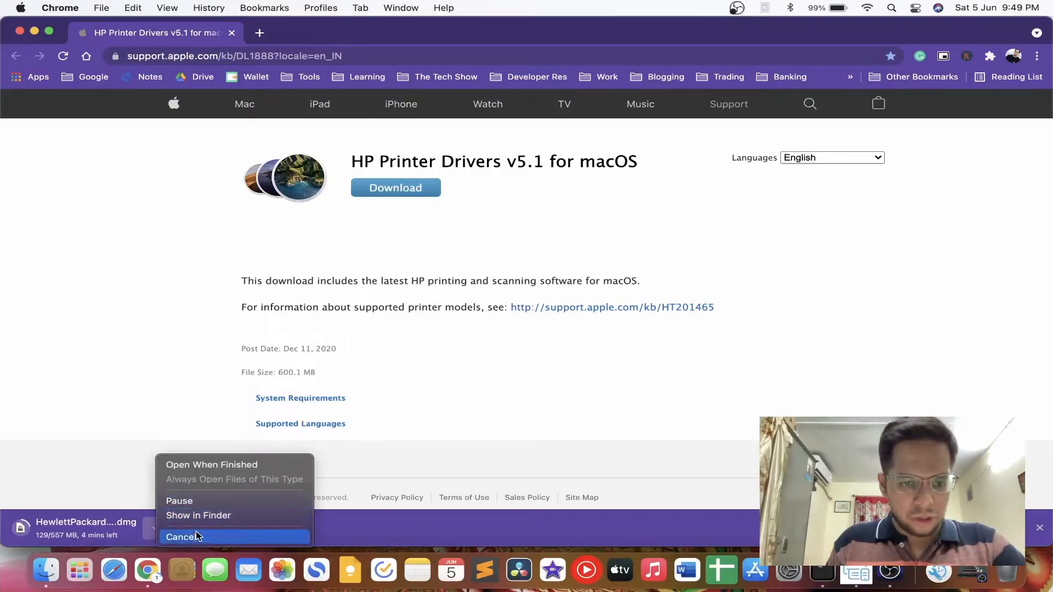
{"action": "left_click", "coordinate": [182, 536]}
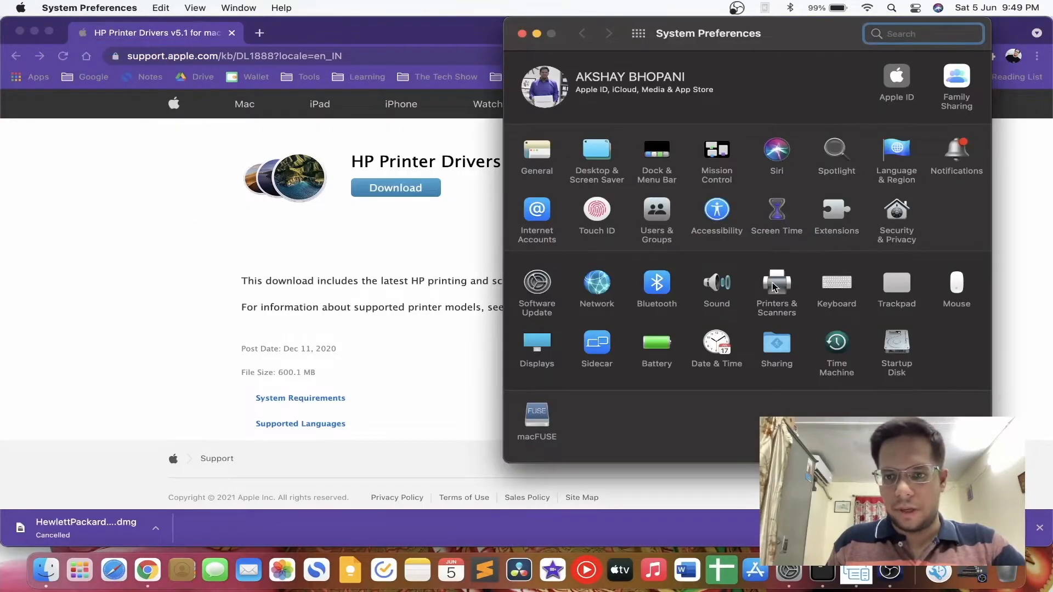
{"action": "left_click", "coordinate": [777, 286]}
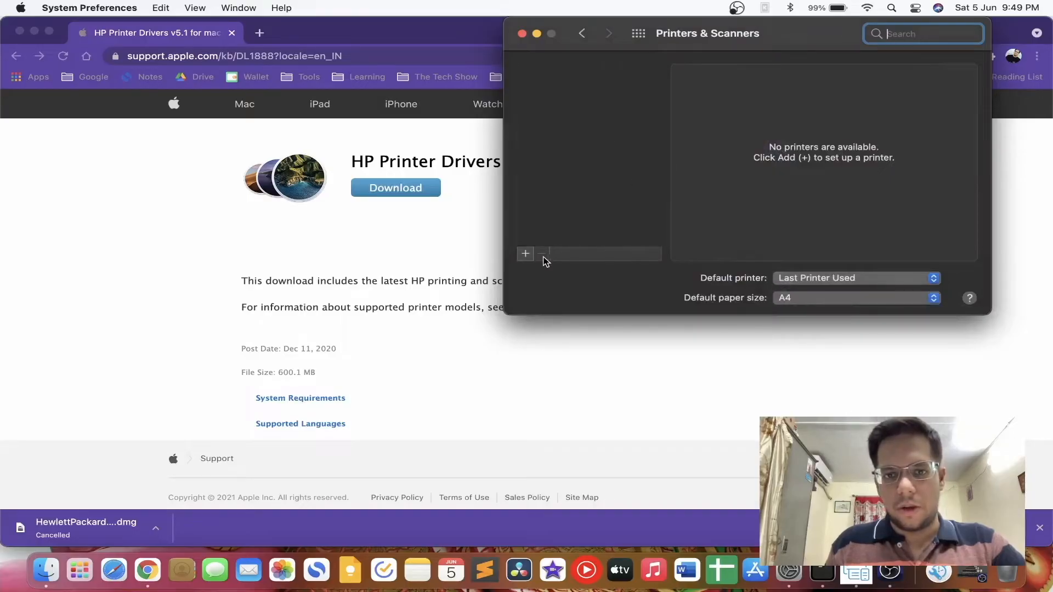